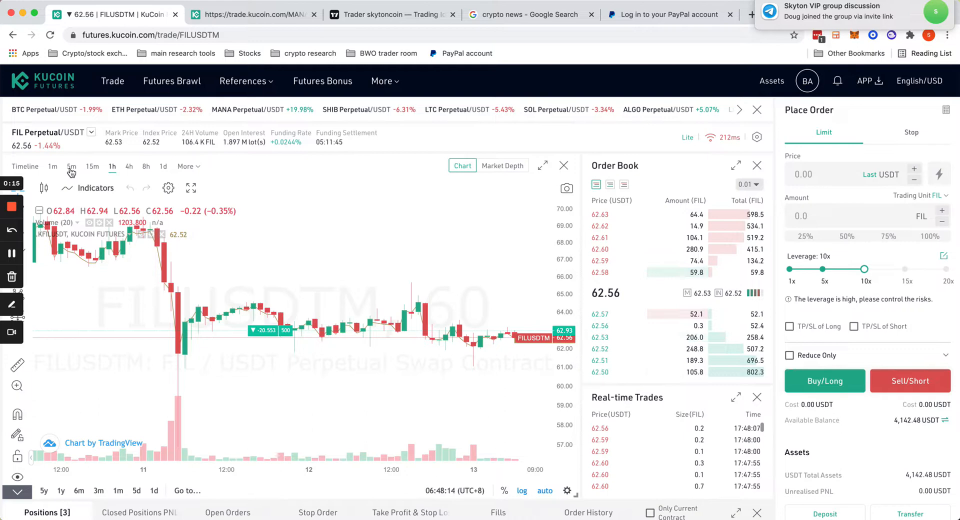
Cycle the FIL/USDT chart through 5-minute, 1-hour and daily candles, finishing on 5-minute
left_click(71, 166)
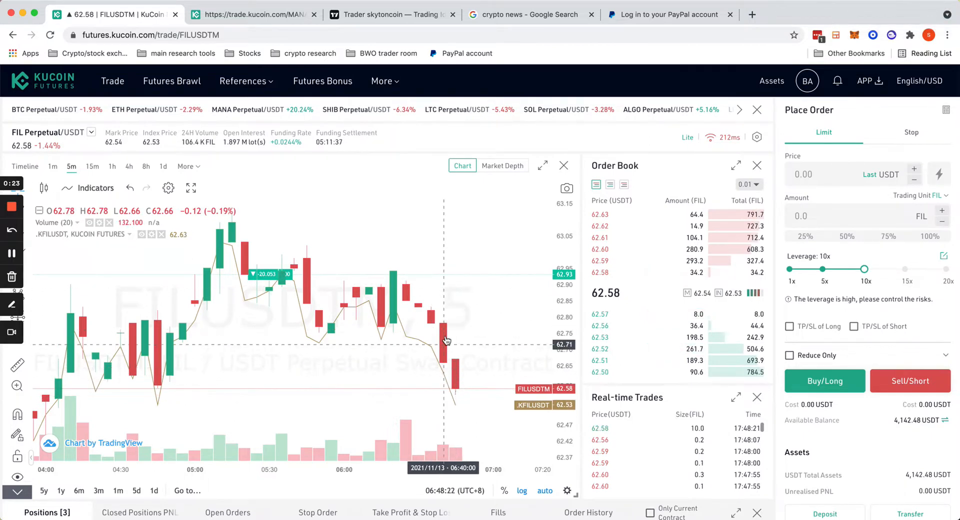
mouse_move(354, 266)
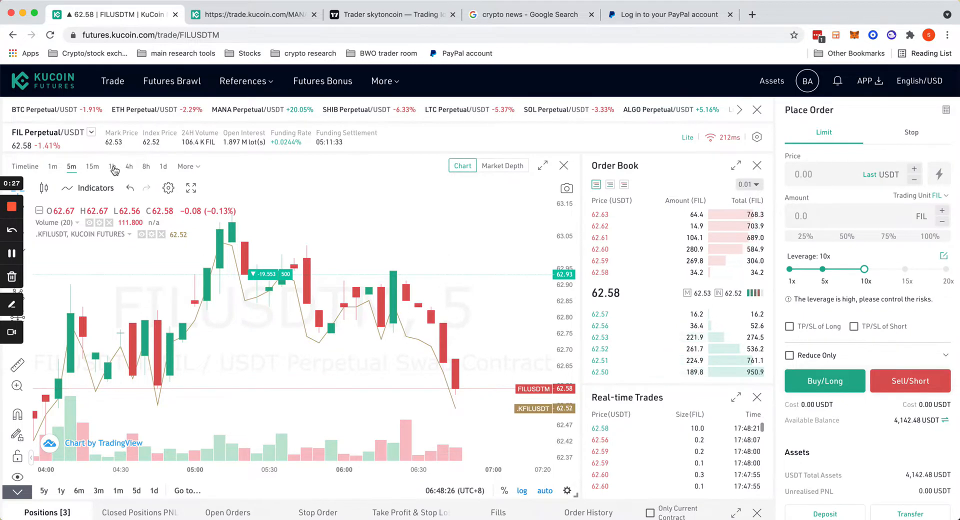
left_click(112, 166)
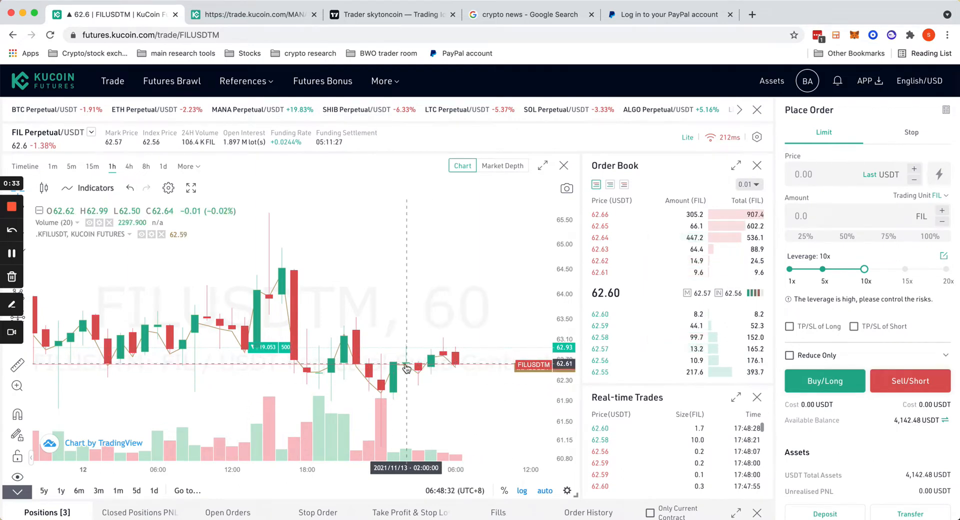
mouse_move(432, 297)
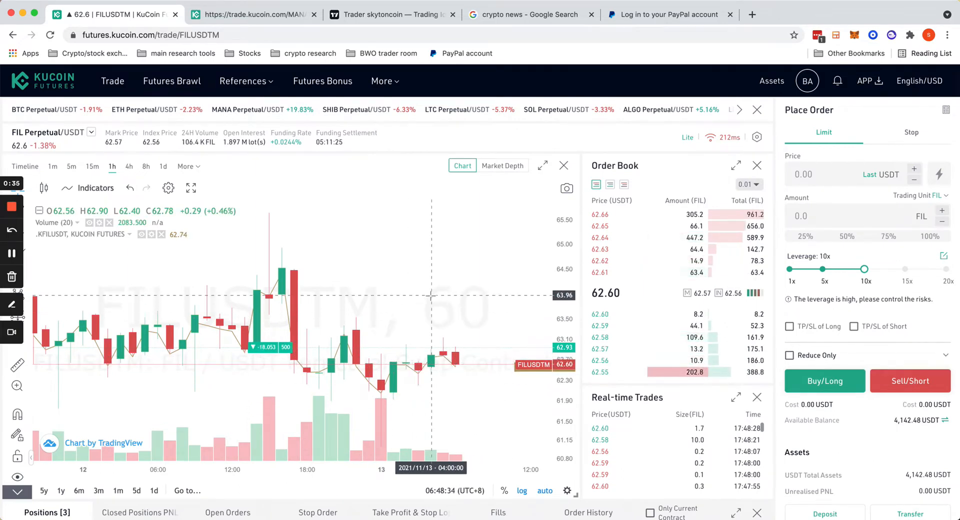
mouse_move(441, 247)
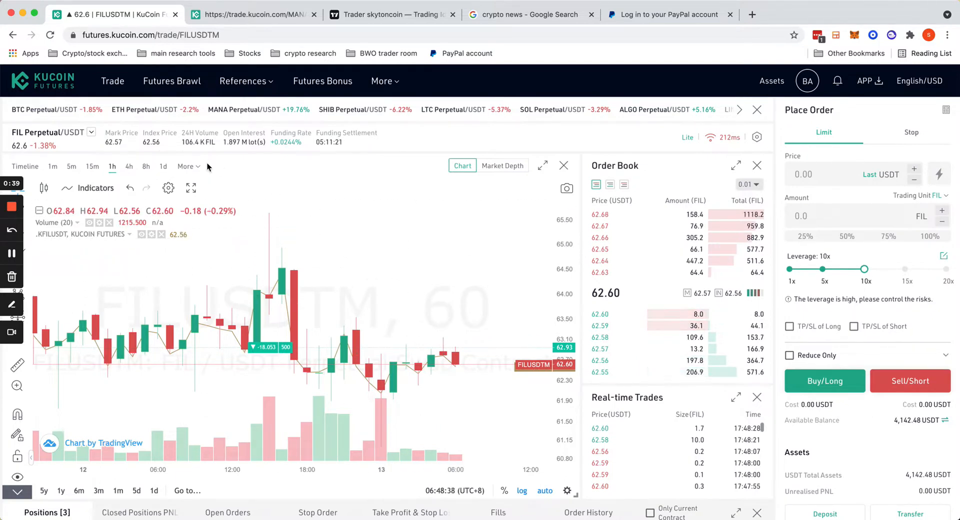
left_click(163, 166)
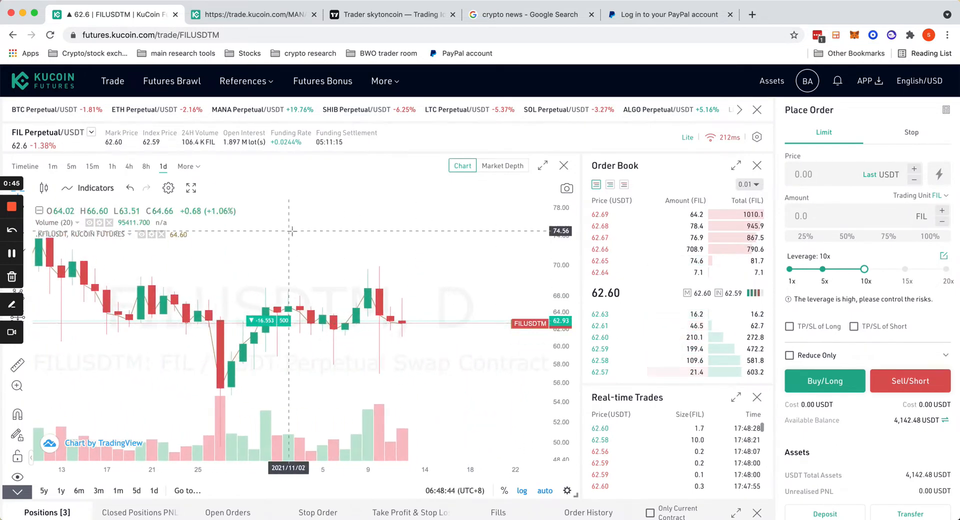
left_click(71, 166)
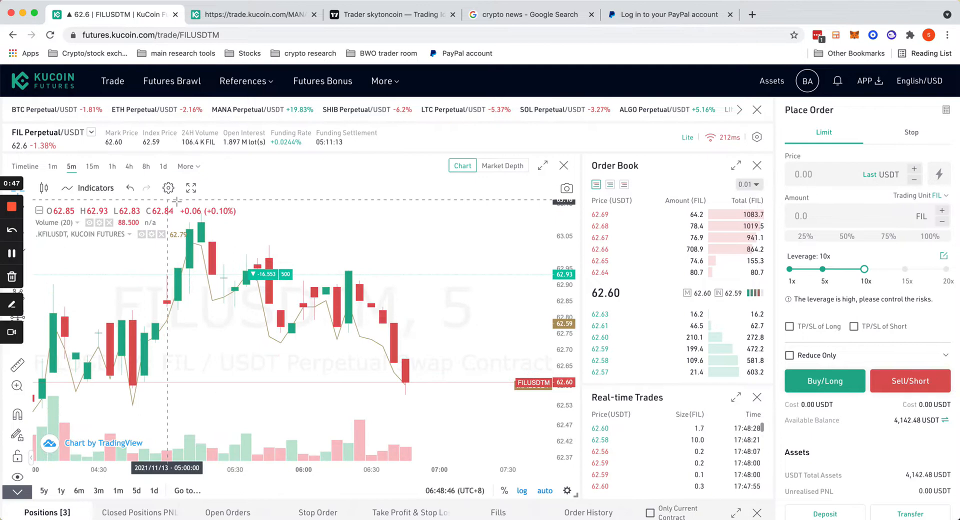
mouse_move(336, 198)
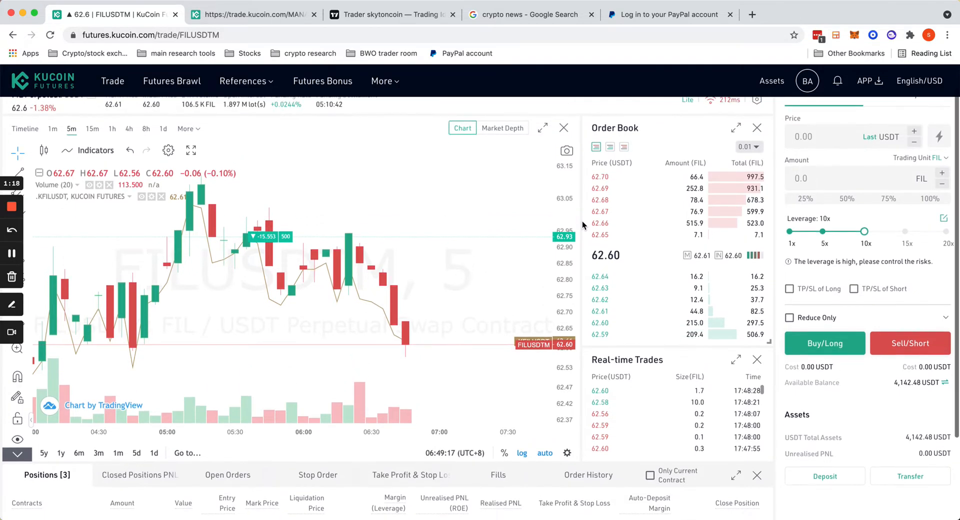
mouse_move(319, 191)
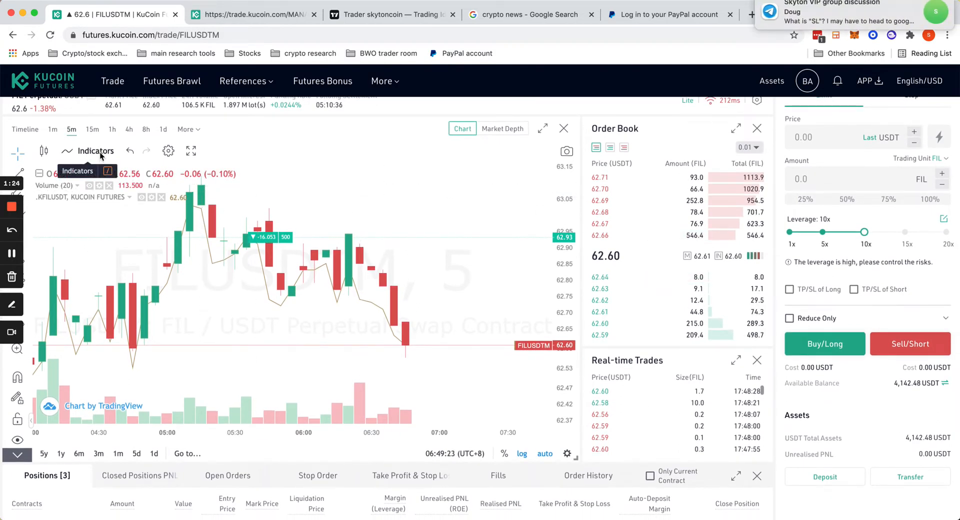
Add Money Flow, Relative Strength Index and MACD panes from the Indicators list, searching 'mfi'
left_click(96, 150)
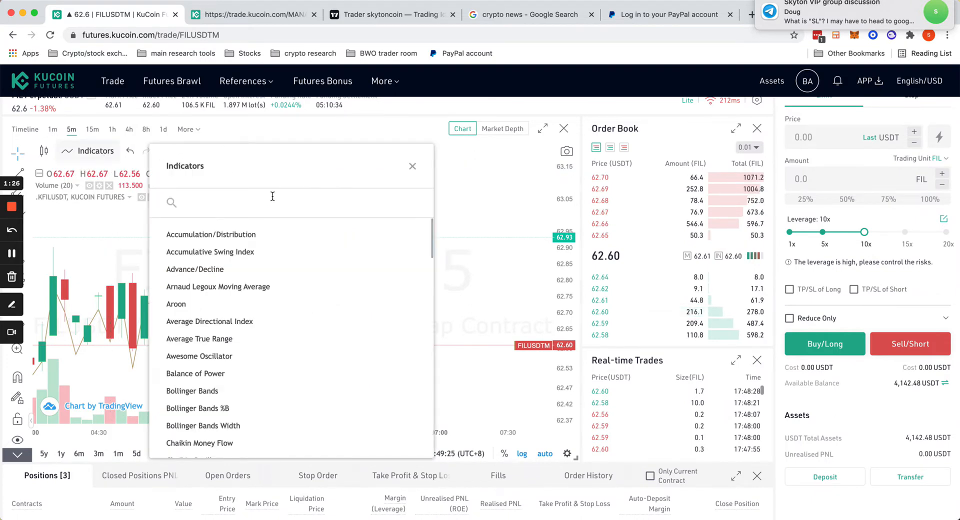
type("m")
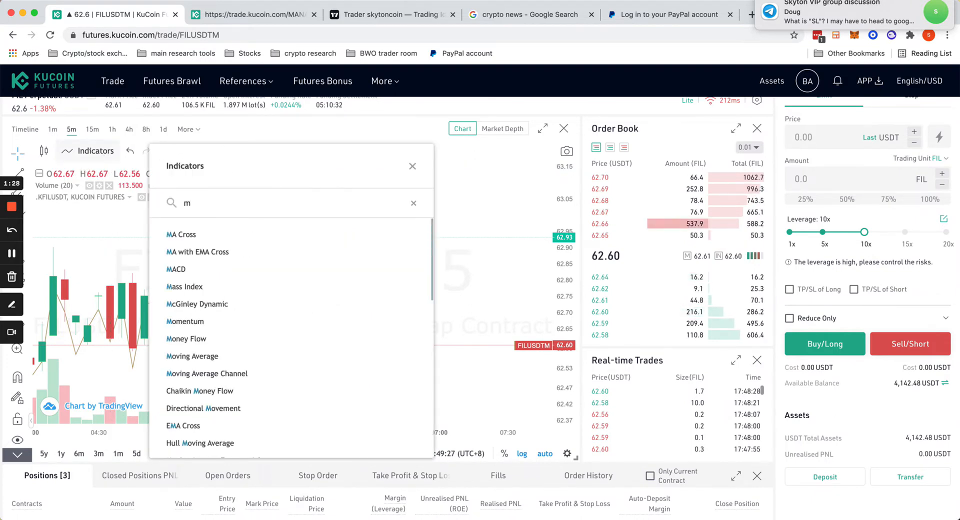
type("fi")
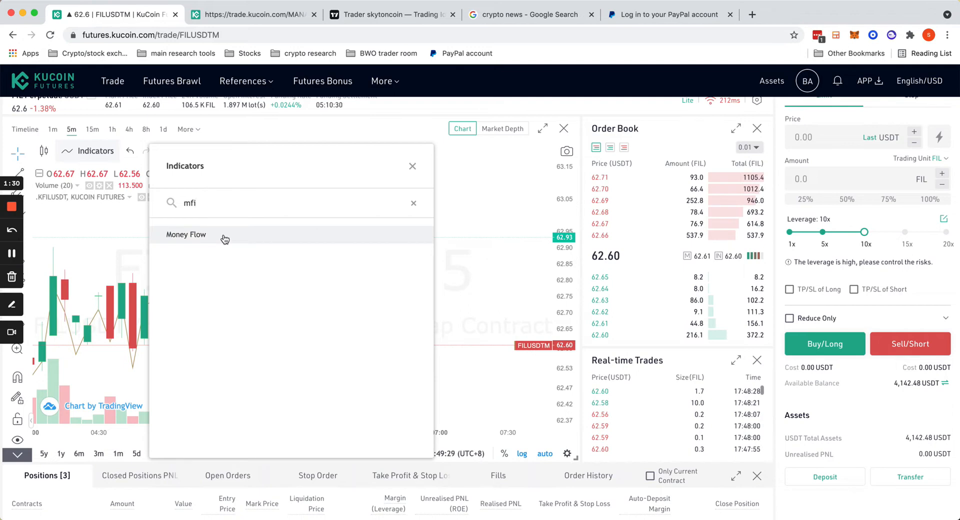
left_click(185, 235)
type("rsi")
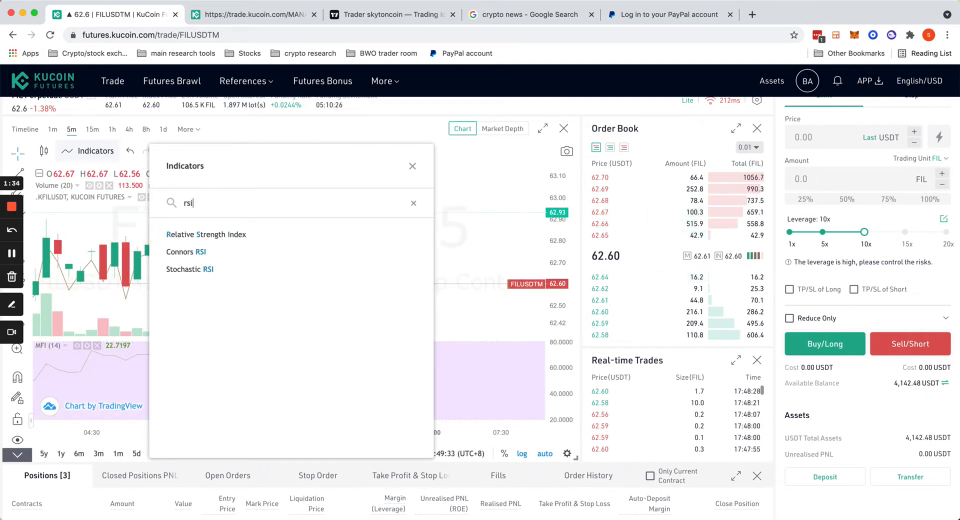
mouse_move(232, 238)
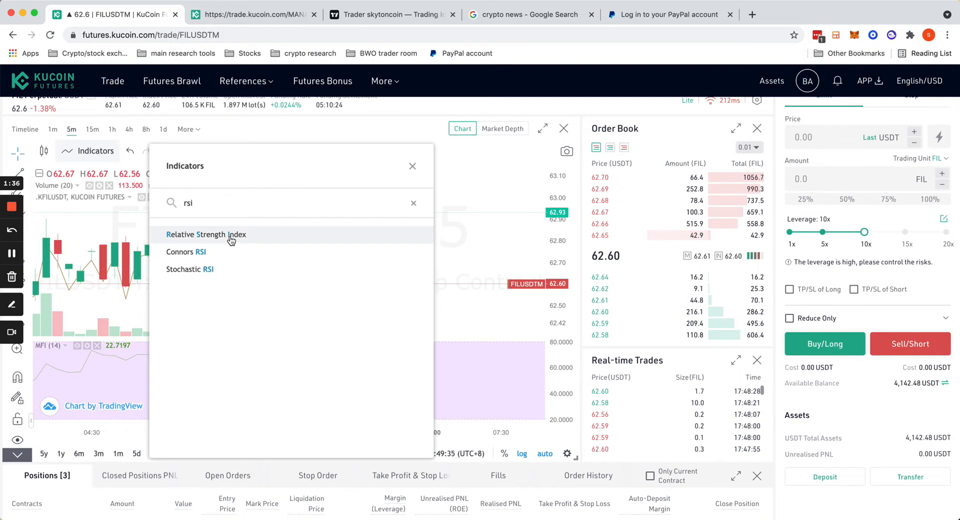
left_click(205, 234)
type("macd")
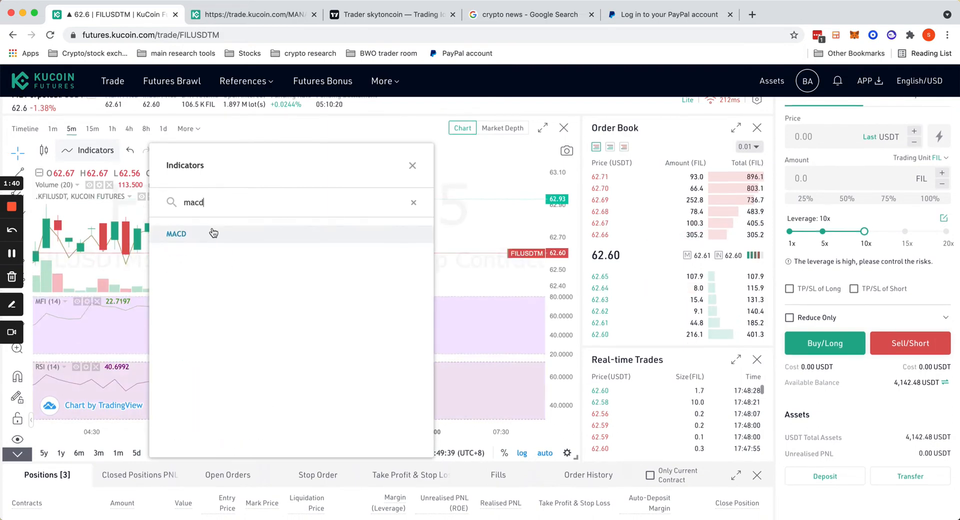
left_click(176, 233)
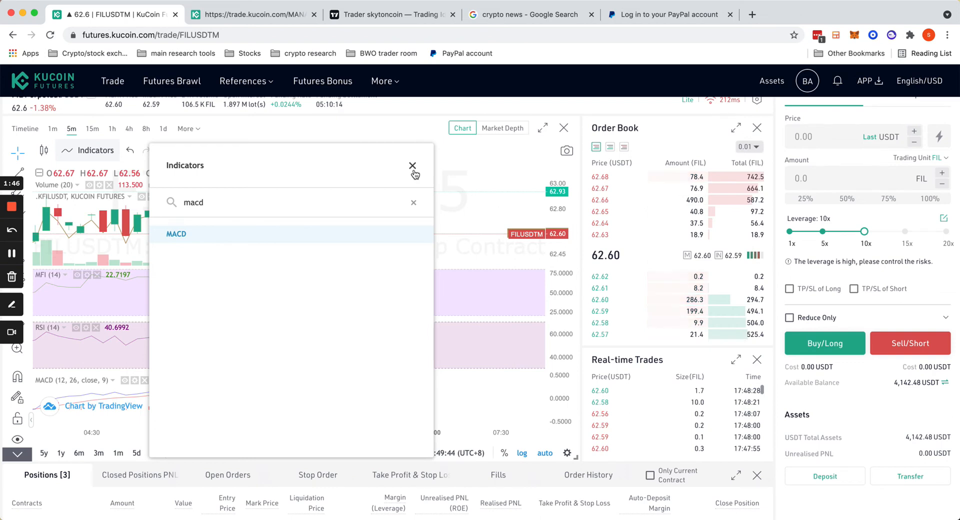
left_click(412, 166)
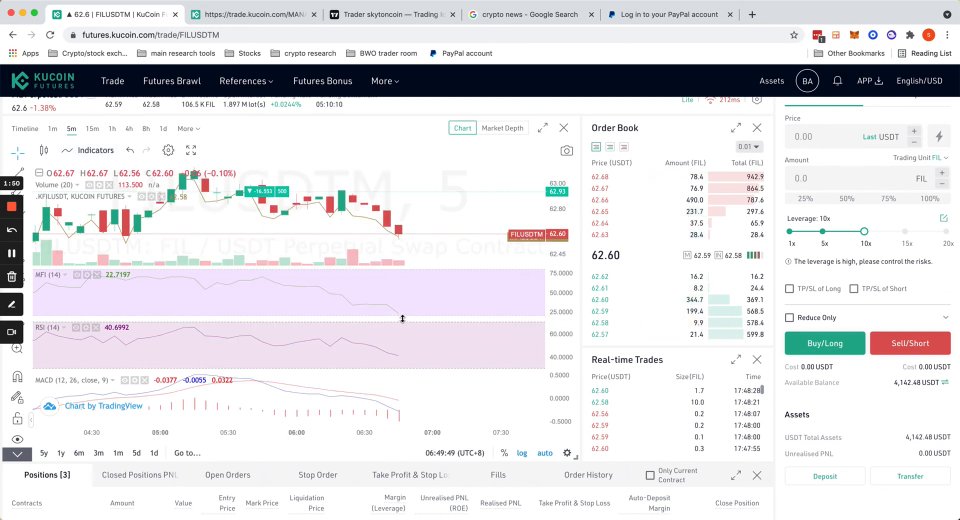
mouse_move(421, 304)
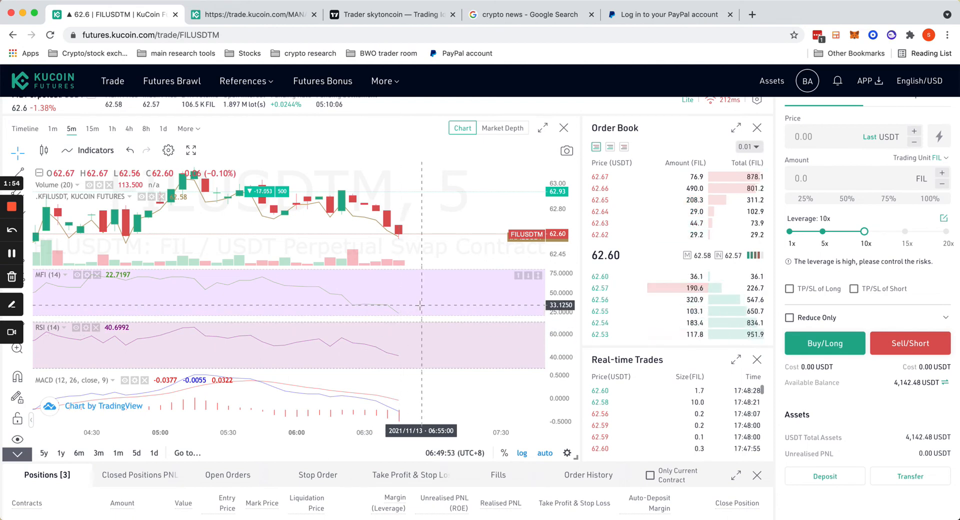
mouse_move(490, 313)
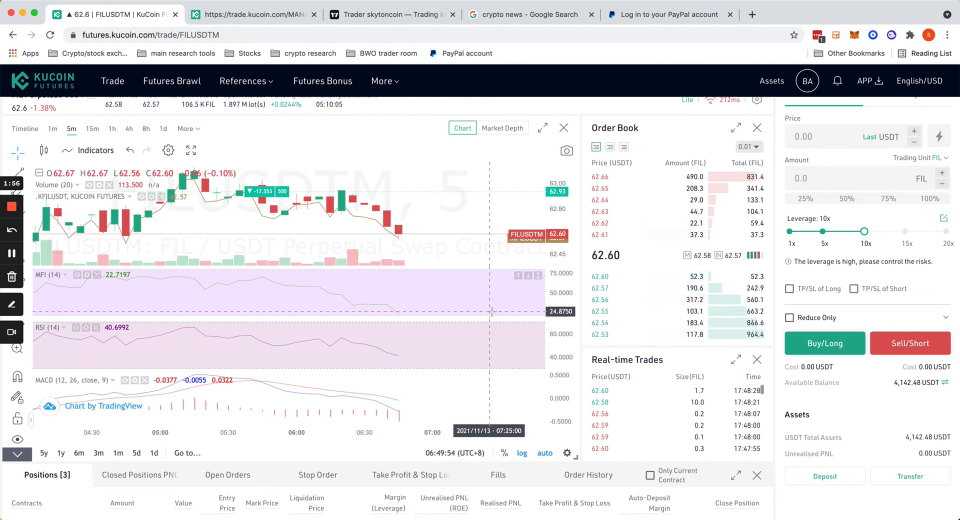